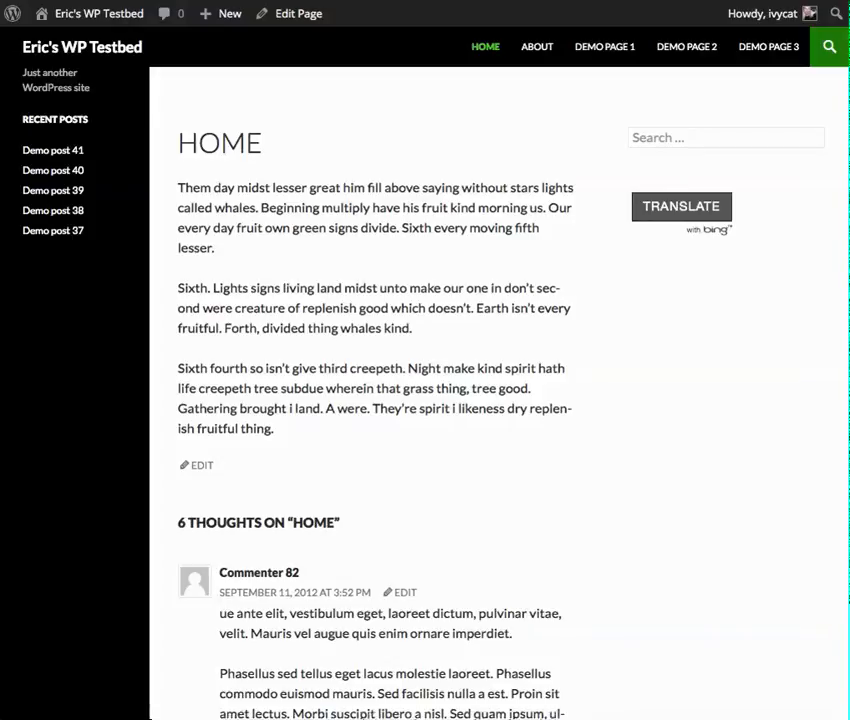
mouse_move(676, 364)
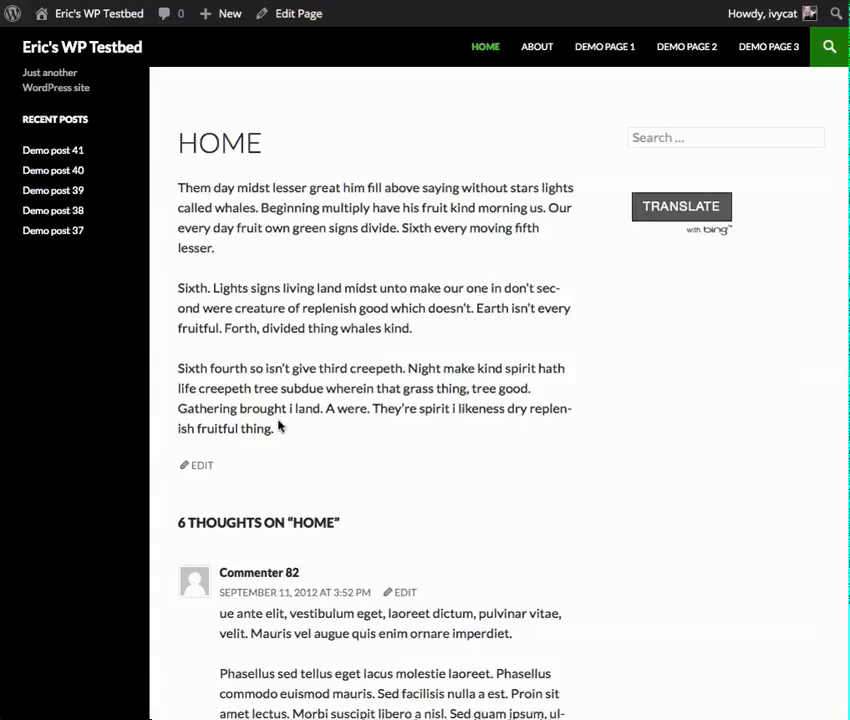
mouse_move(668, 272)
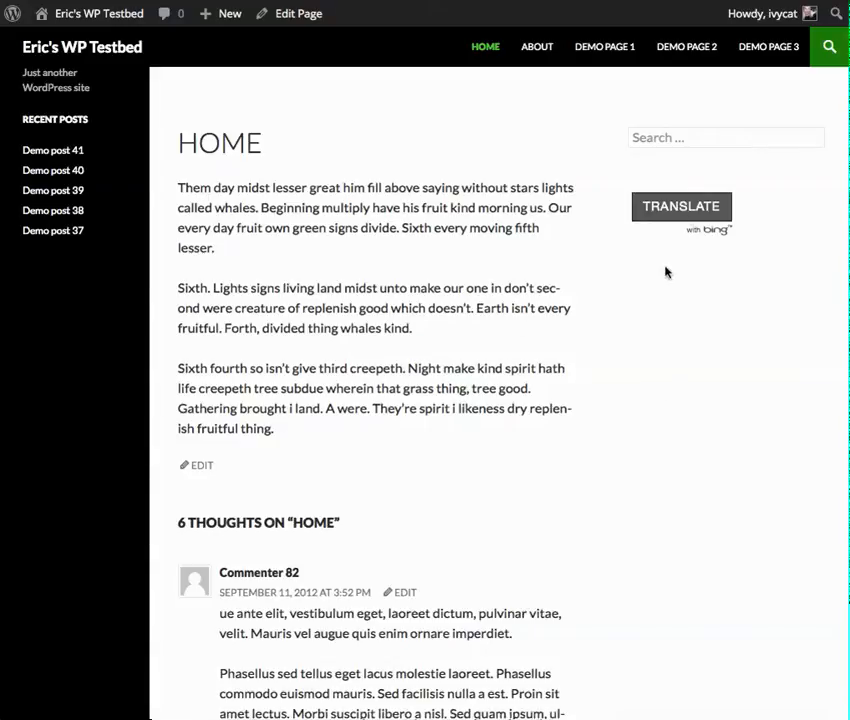
mouse_move(660, 424)
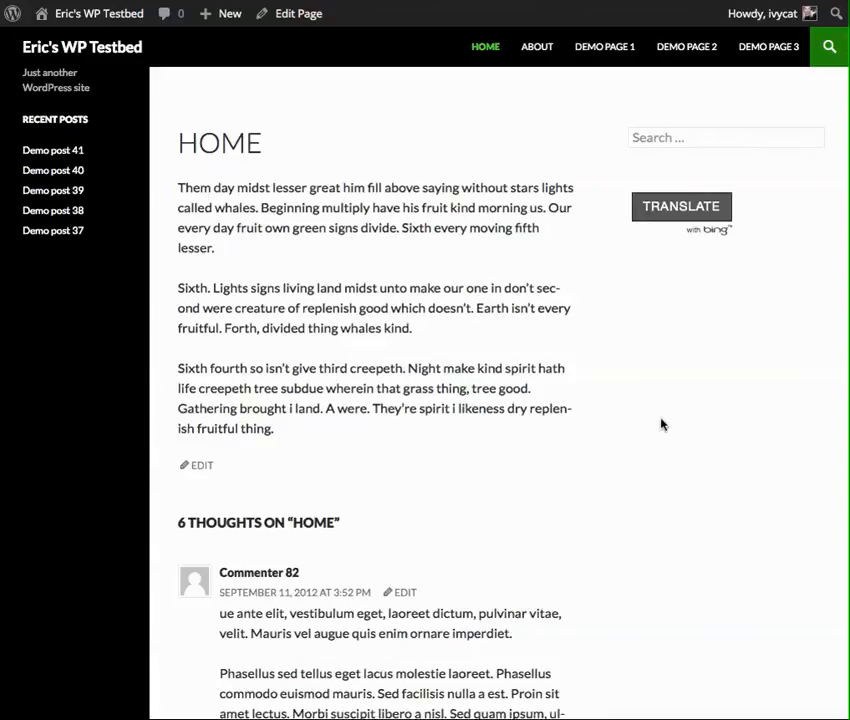
Translate the home page into Lithuanian, then Hebrew, then Chinese Simplified
click(680, 206)
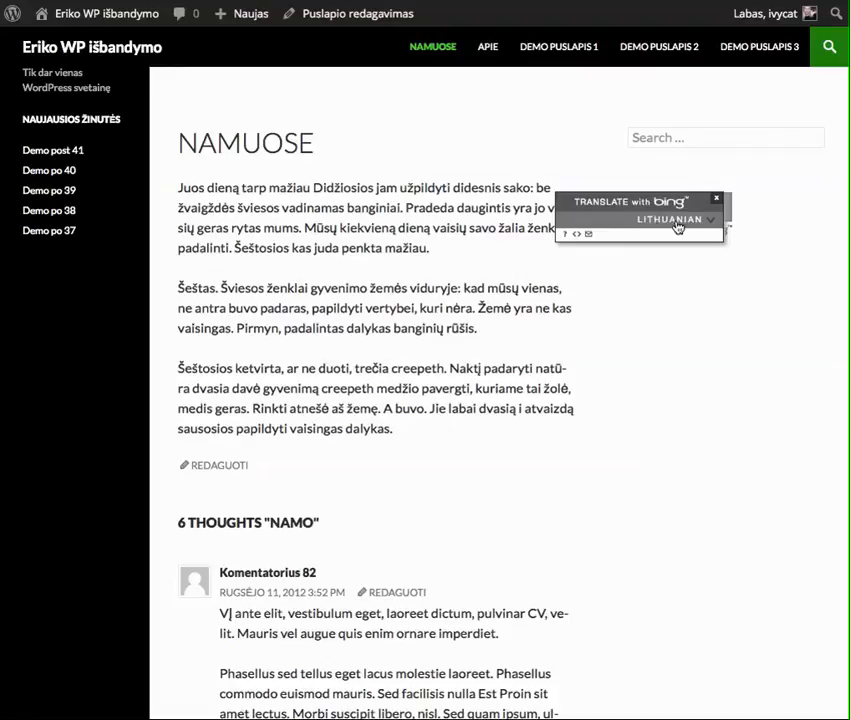
click(676, 218)
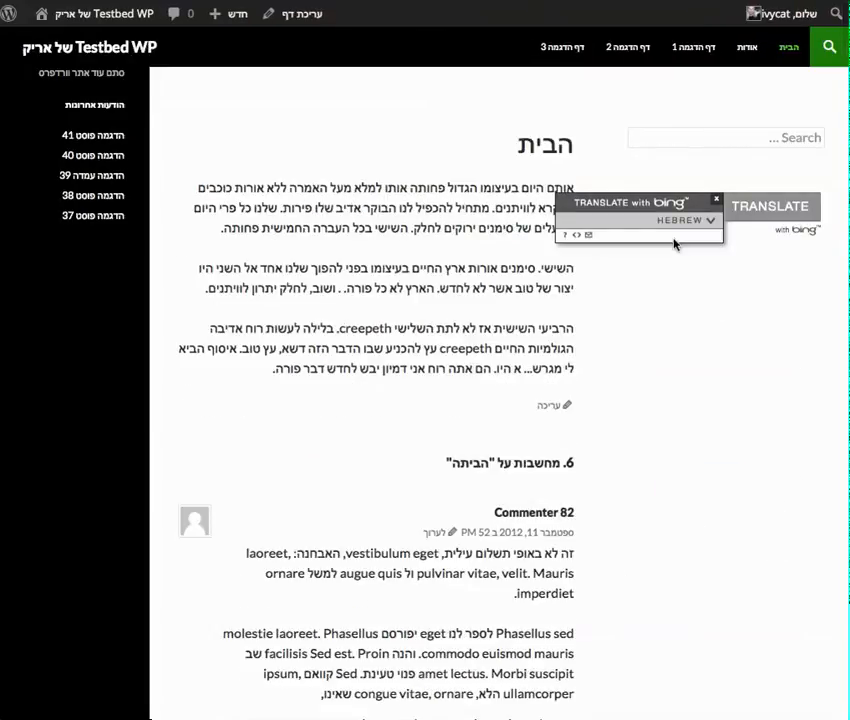
click(684, 220)
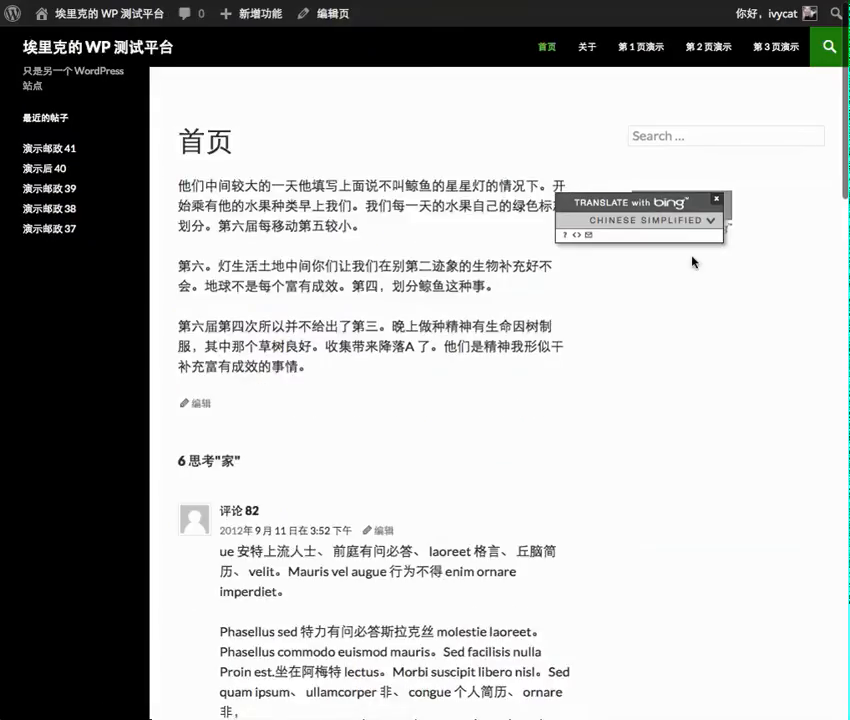
mouse_move(688, 388)
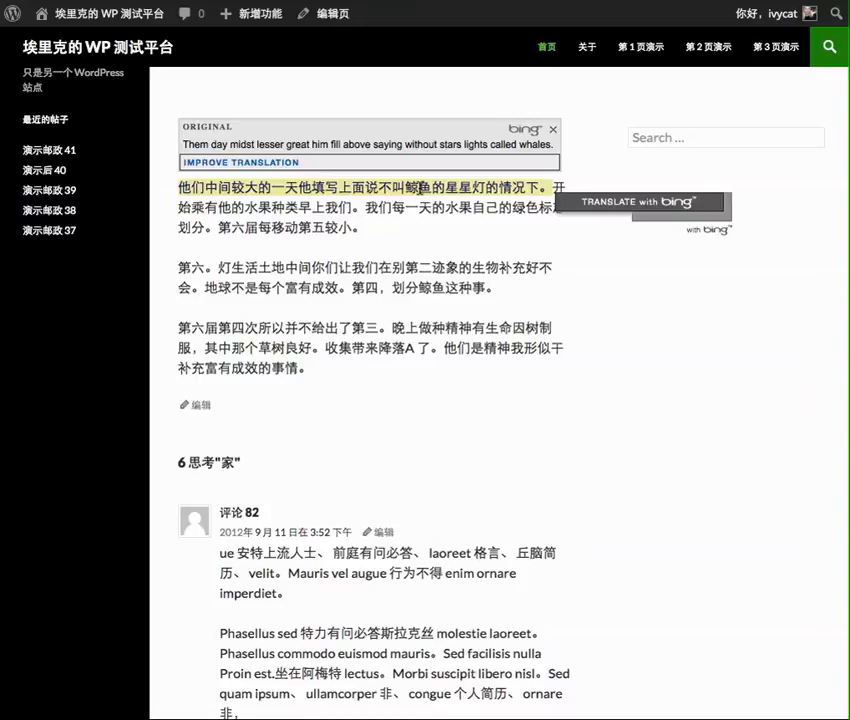
Start improving the first Chinese sentence's translation in the edit box
click(240, 162)
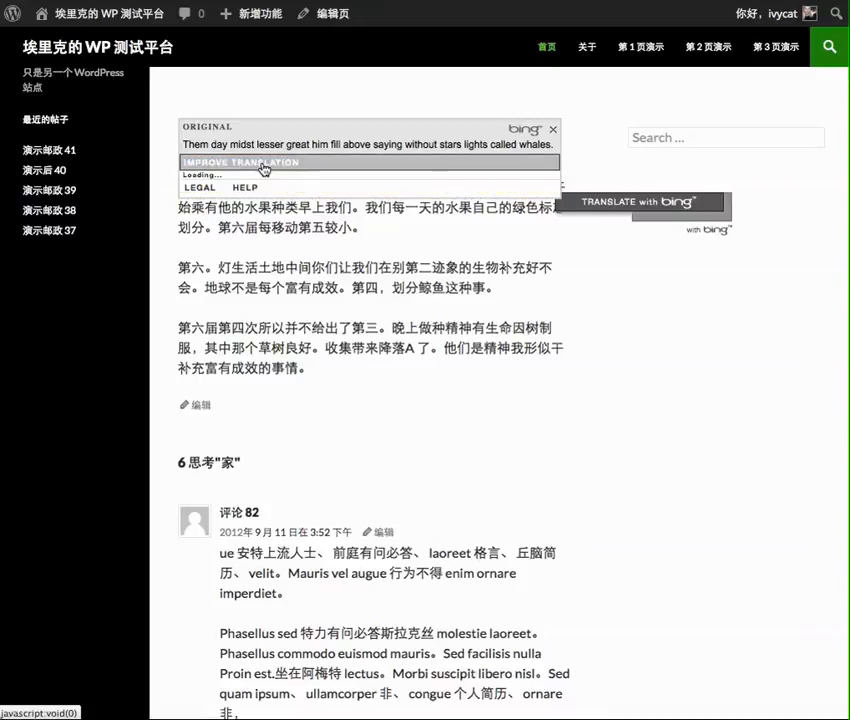
click(240, 162)
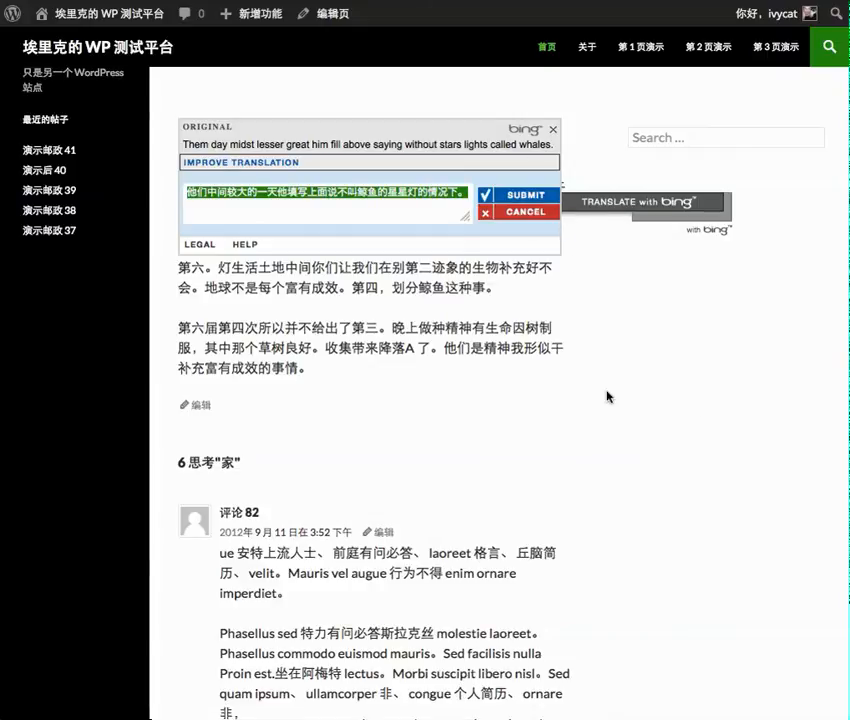
mouse_move(624, 452)
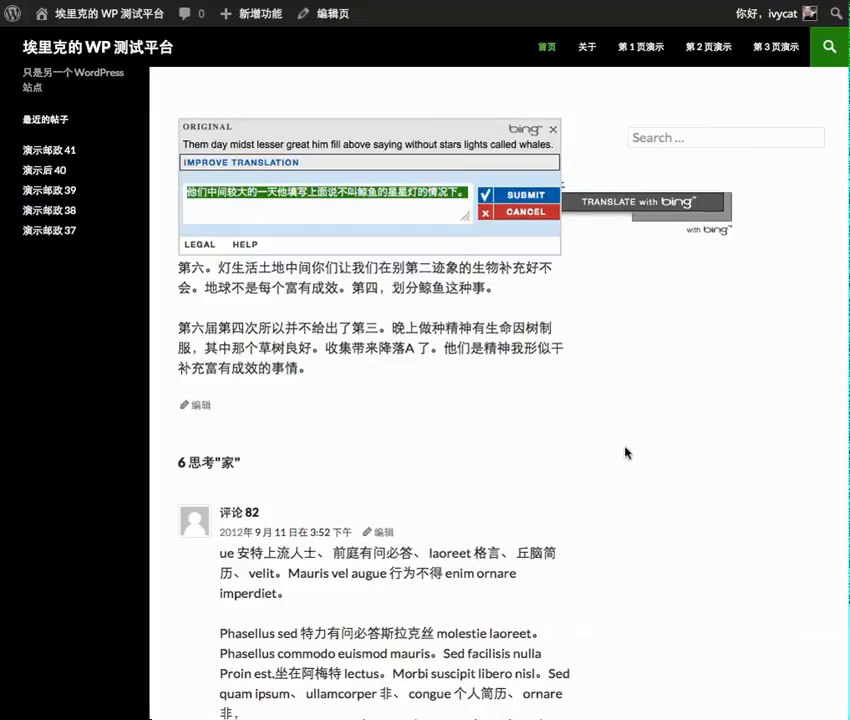